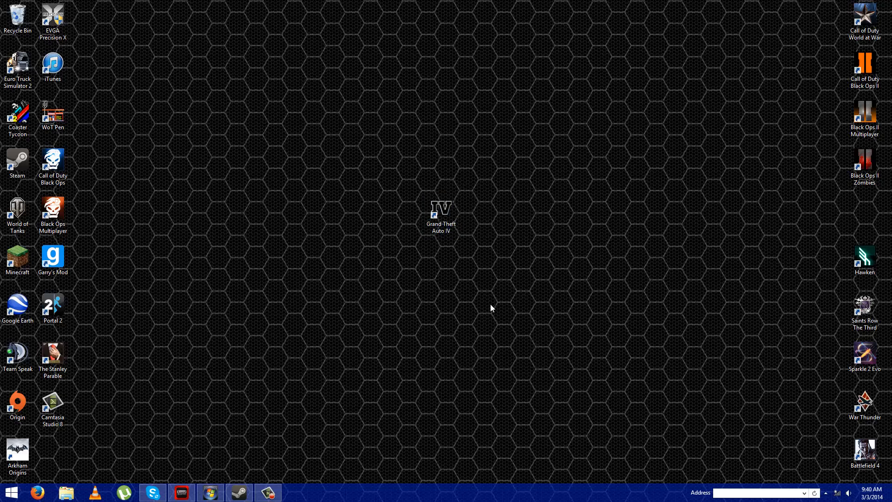
mouse_move(473, 233)
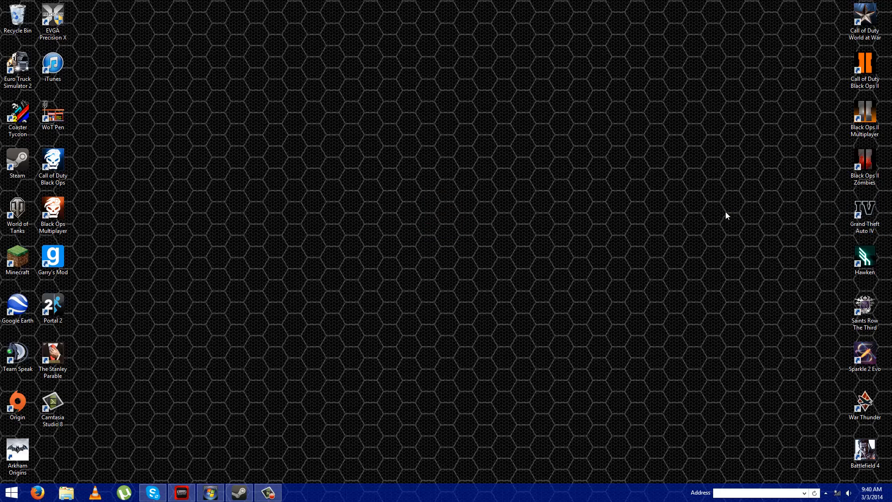
mouse_move(245, 435)
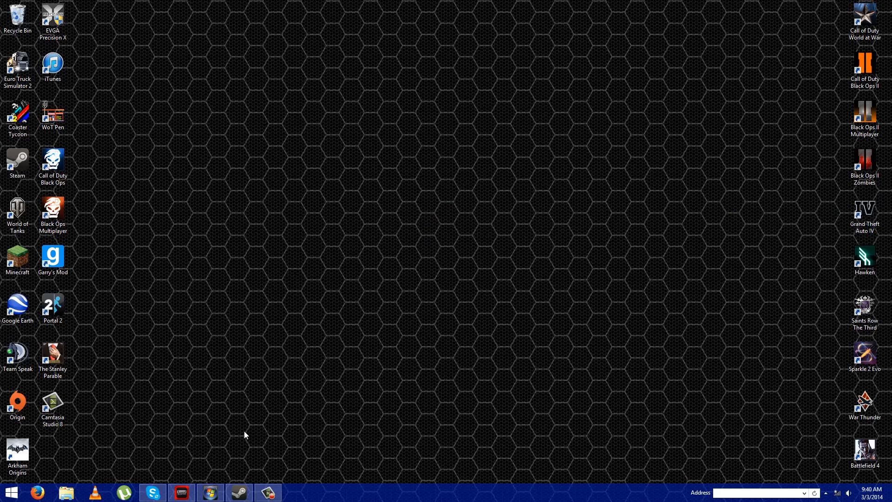
mouse_move(518, 363)
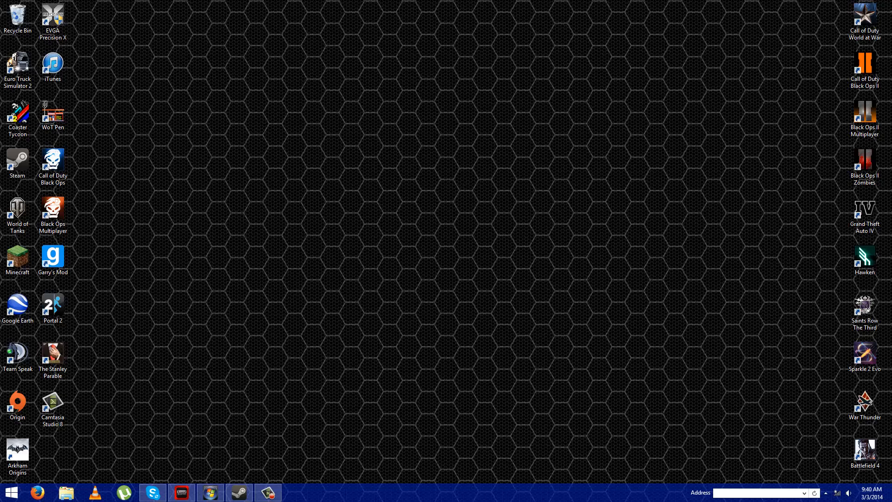
Launch Grand Theft Auto IV from its desktop shortcut and dismiss the unavailable Social Club sign-in
double_click(864, 215)
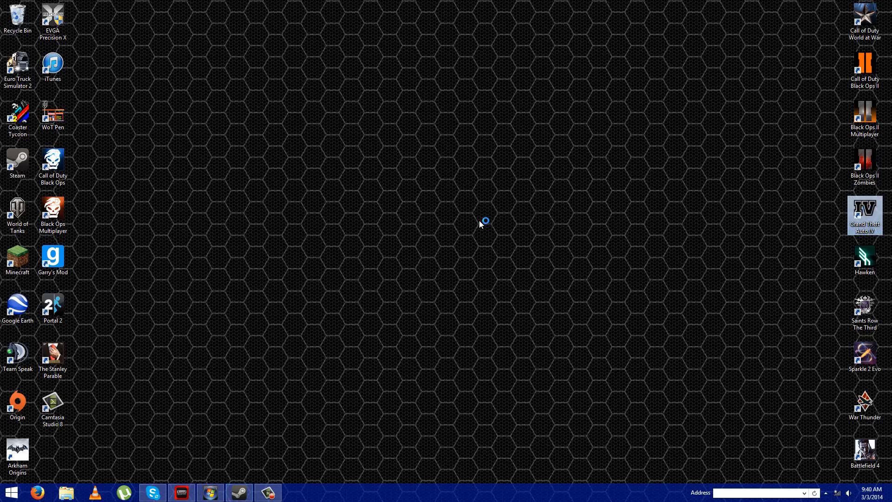
mouse_move(461, 263)
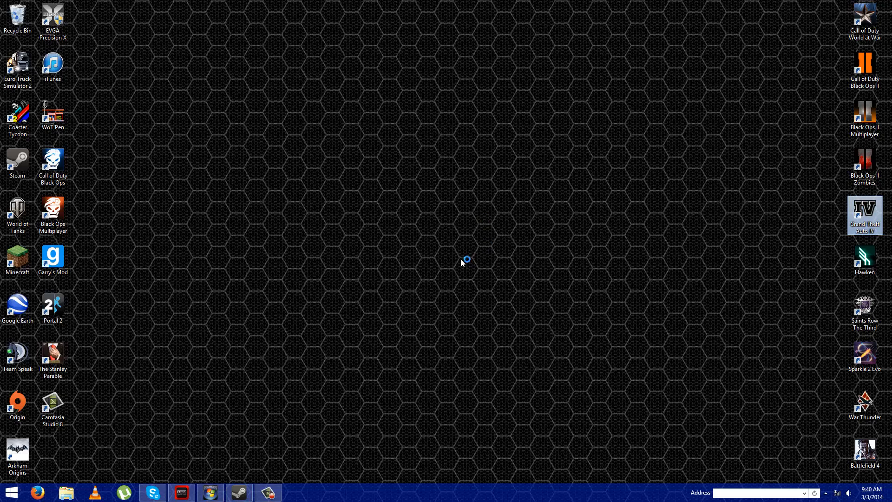
mouse_move(492, 184)
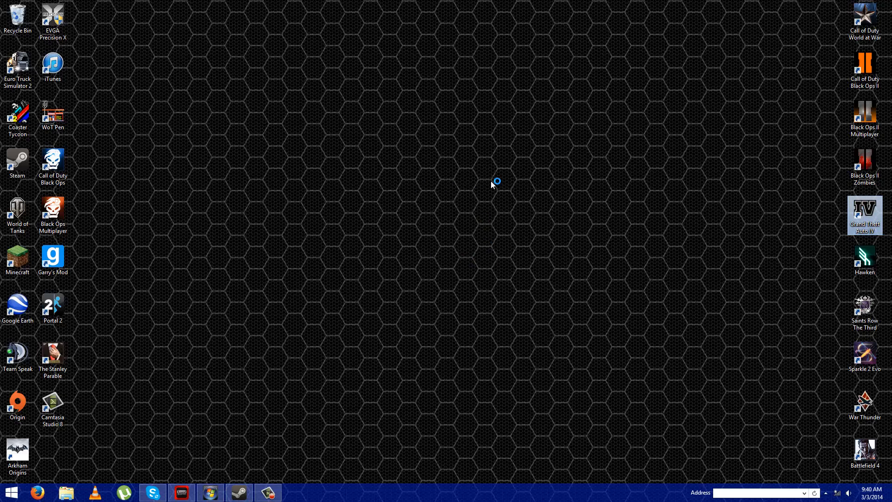
double_click(865, 215)
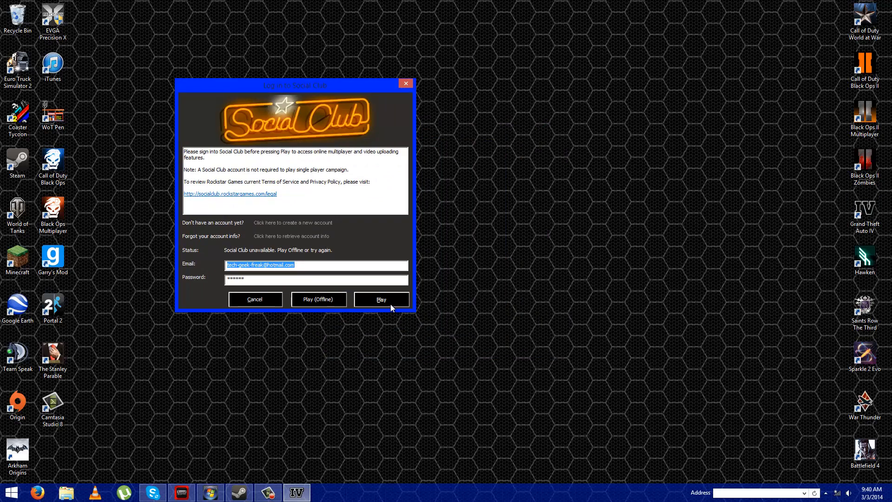
mouse_move(404, 84)
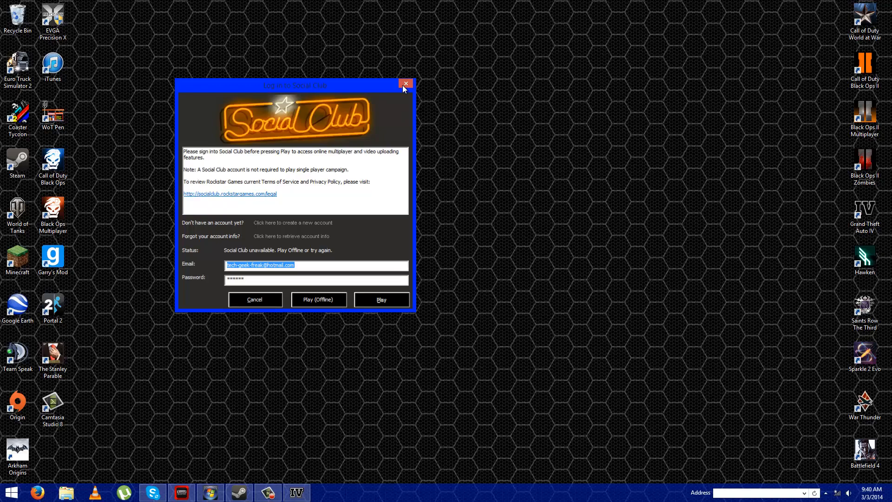
click(405, 83)
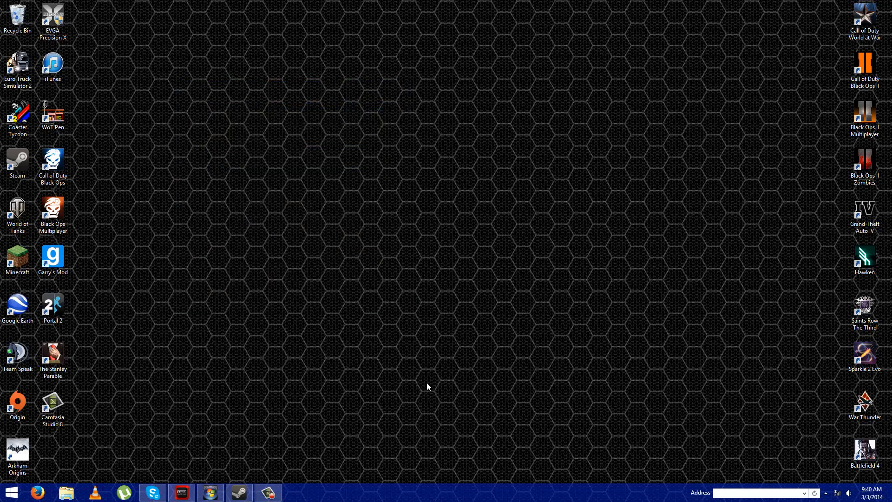
From Steam's library, reach Grand Theft Auto IV's properties to browse its local files
click(239, 492)
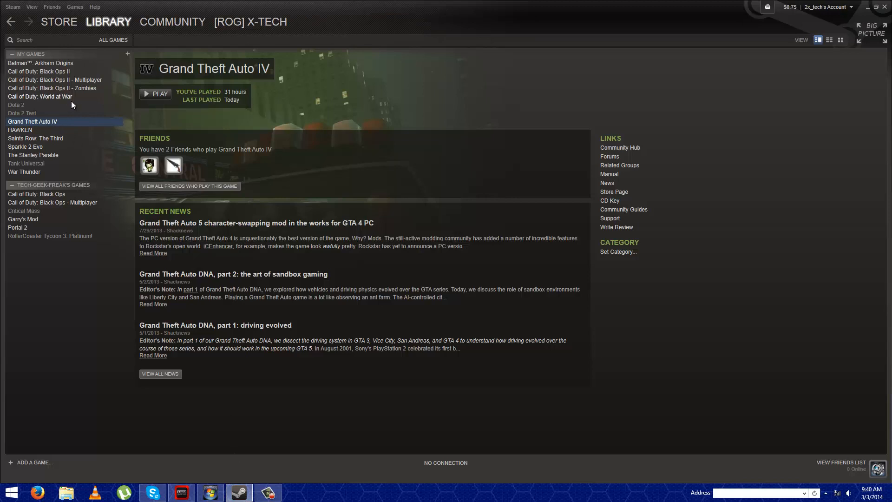
right_click(33, 121)
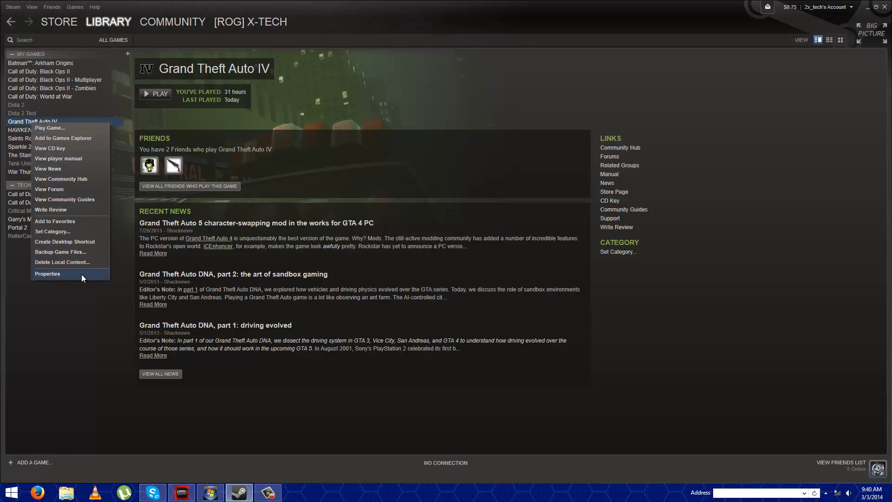
click(47, 273)
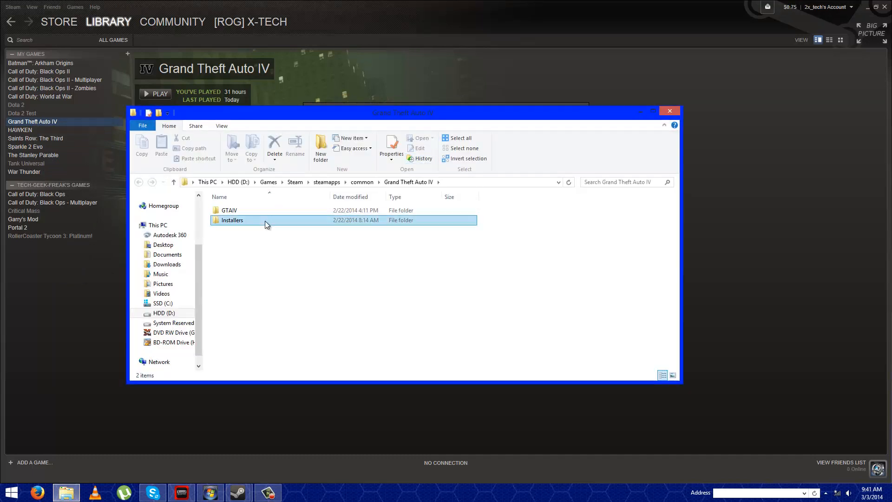
Enable compatibility mode on vcredist_x86.exe in Installers and return to the game folder
double_click(231, 219)
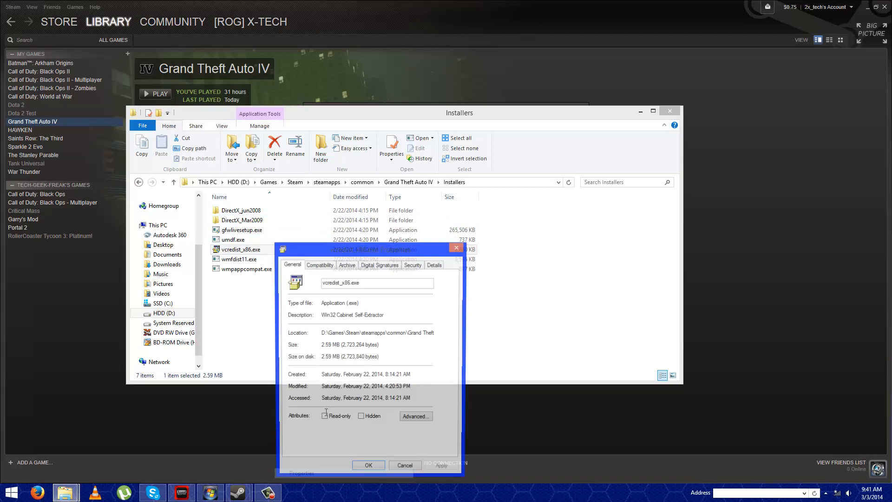
click(320, 265)
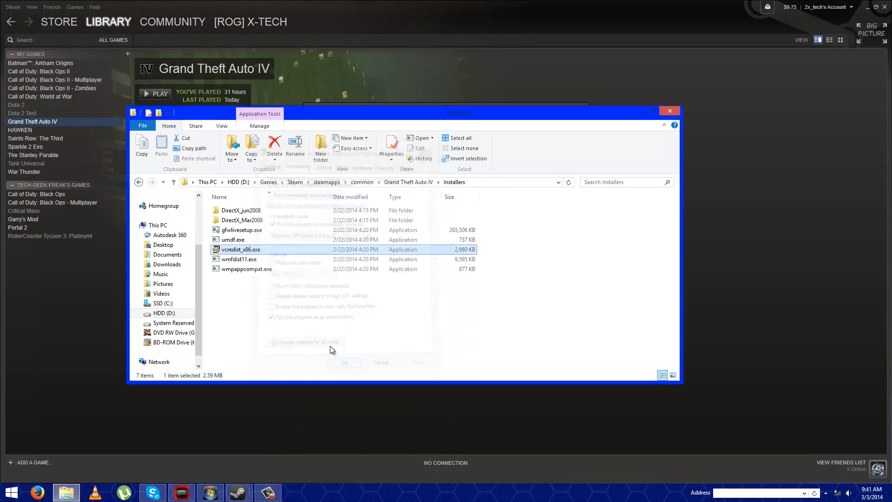
click(158, 182)
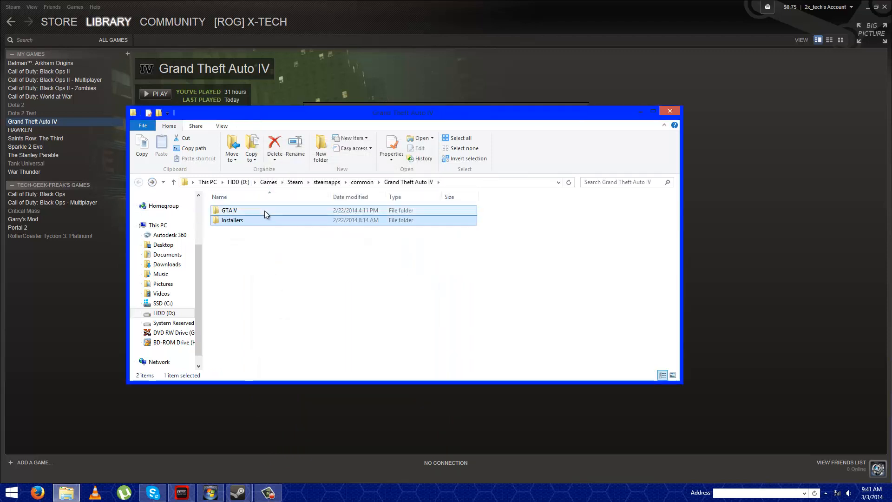
Enable compatibility mode on GTAIV.exe in the GTAIV folder, then return to Steam's library
double_click(230, 210)
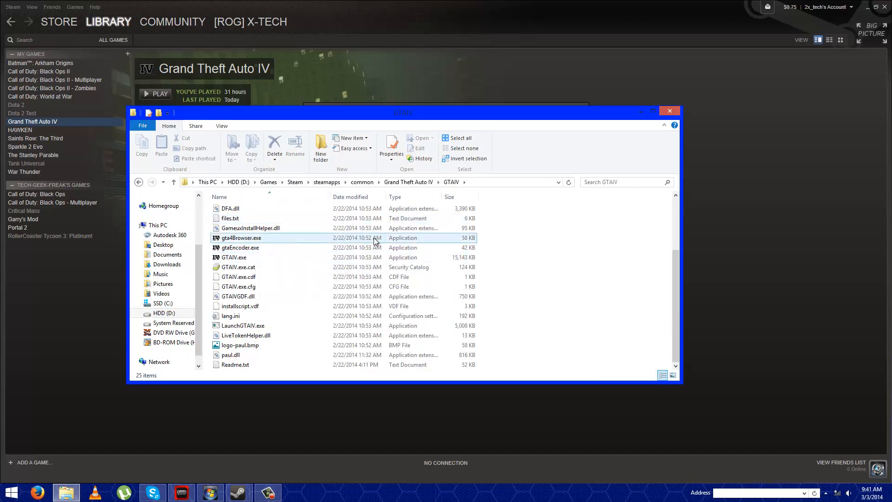
click(239, 247)
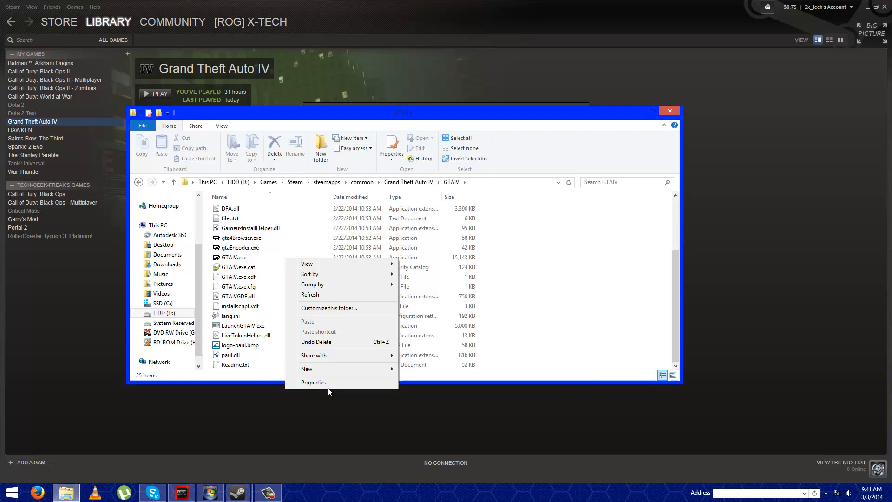
right_click(234, 257)
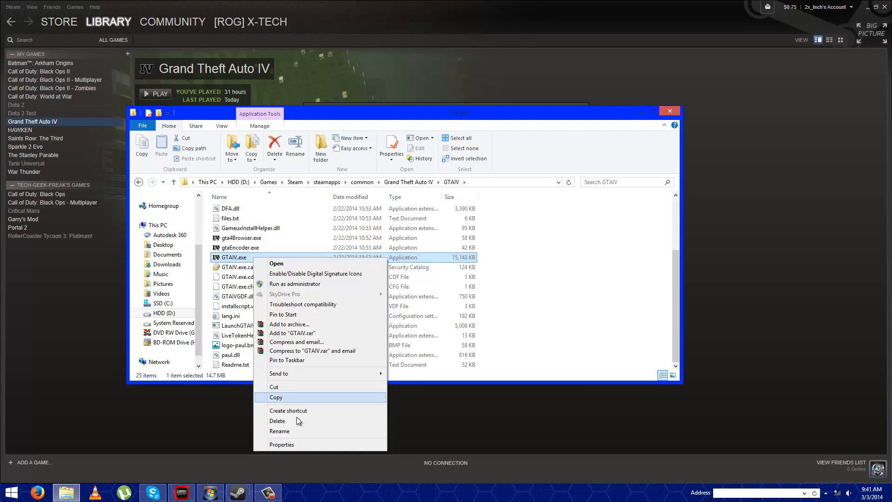
click(281, 444)
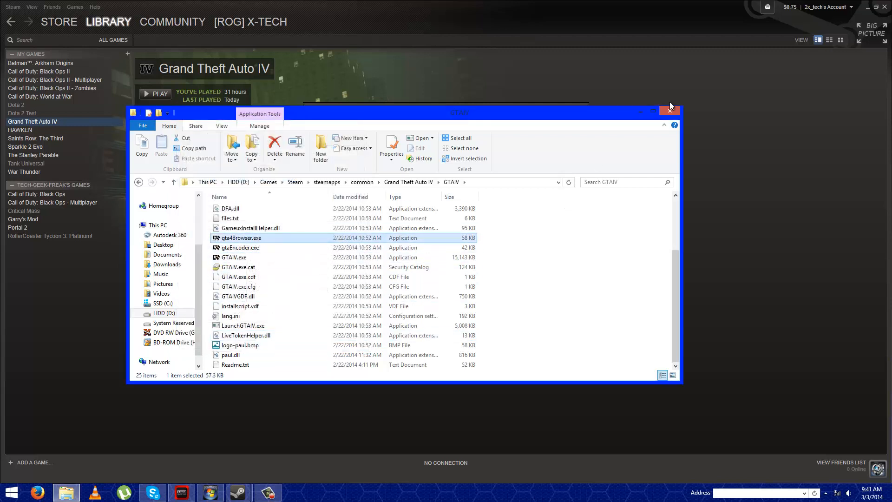
click(671, 111)
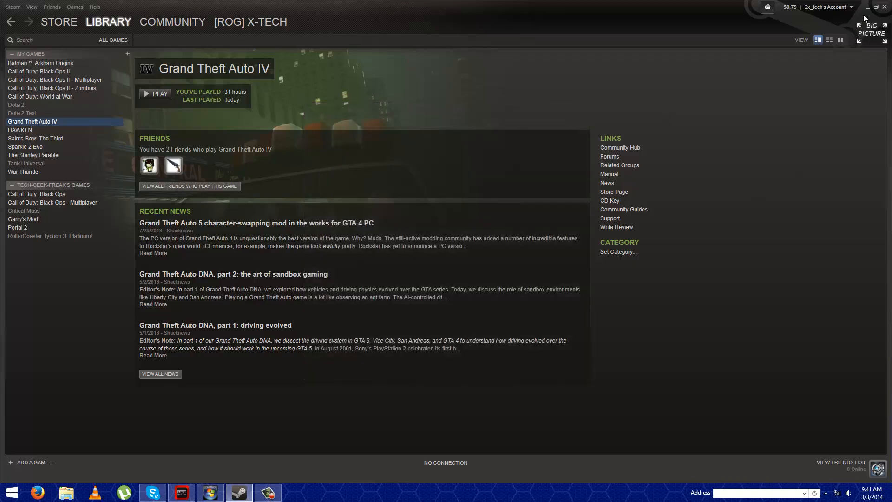
Hide the Steam window so the desktop shortcuts are showing
click(868, 6)
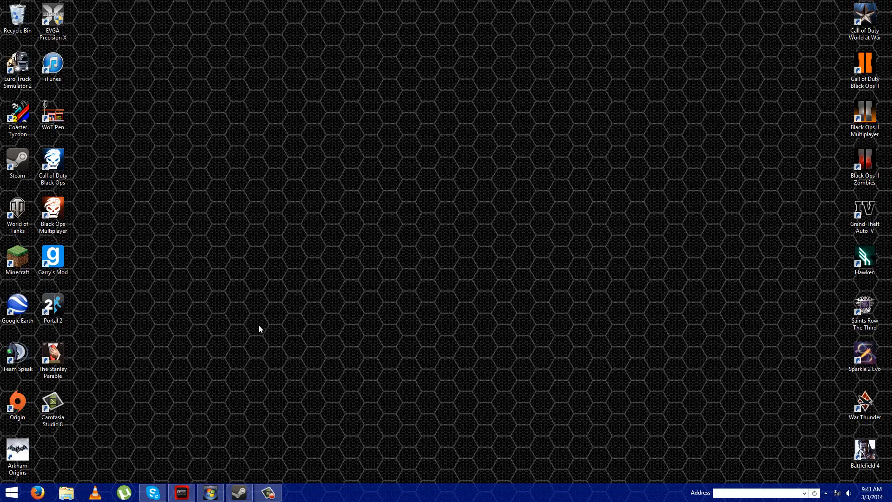
mouse_move(247, 458)
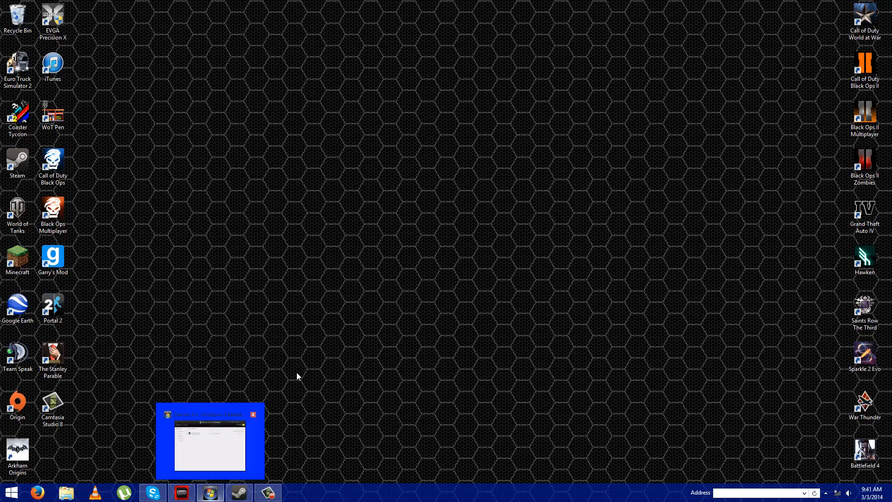
click(211, 440)
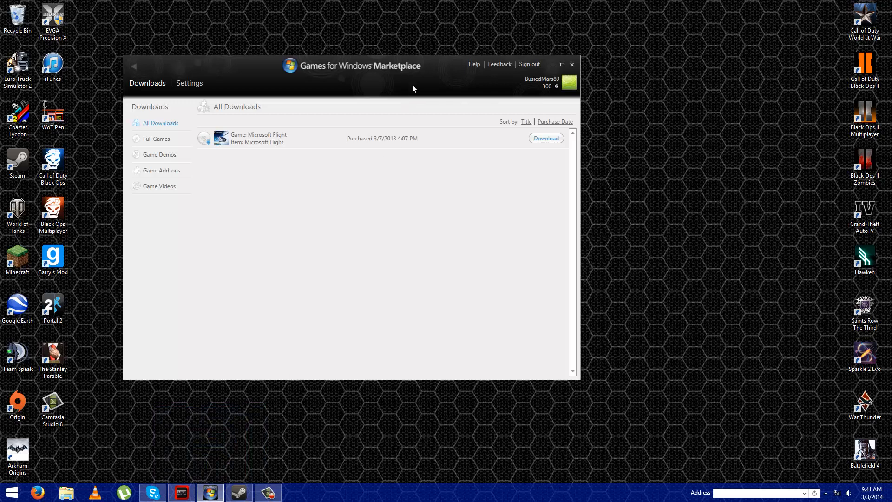
drag(351, 65, 383, 94)
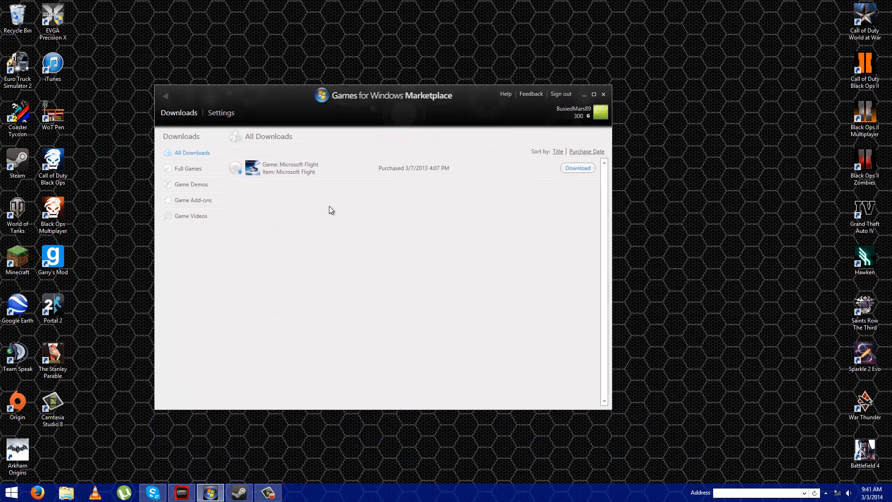
mouse_move(490, 211)
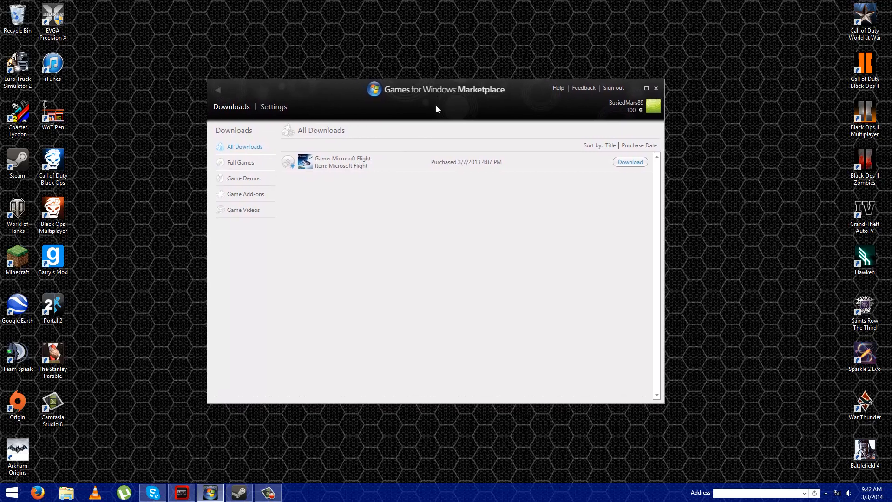
mouse_move(574, 164)
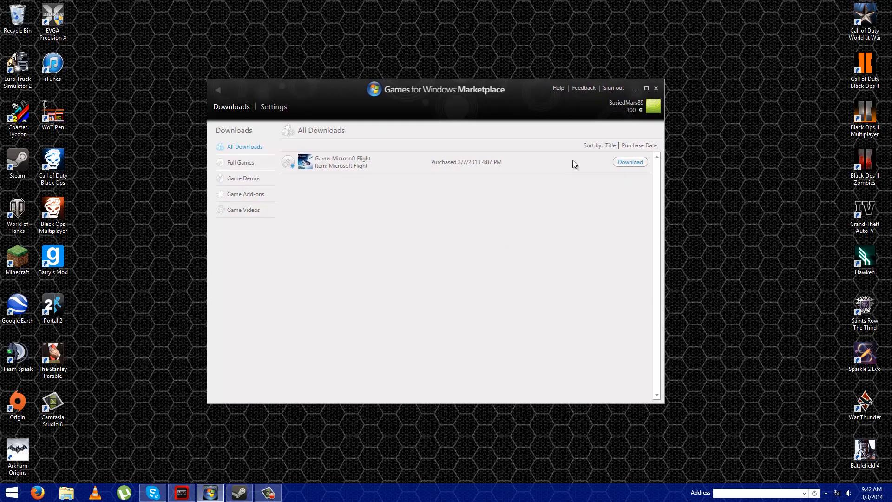
mouse_move(619, 183)
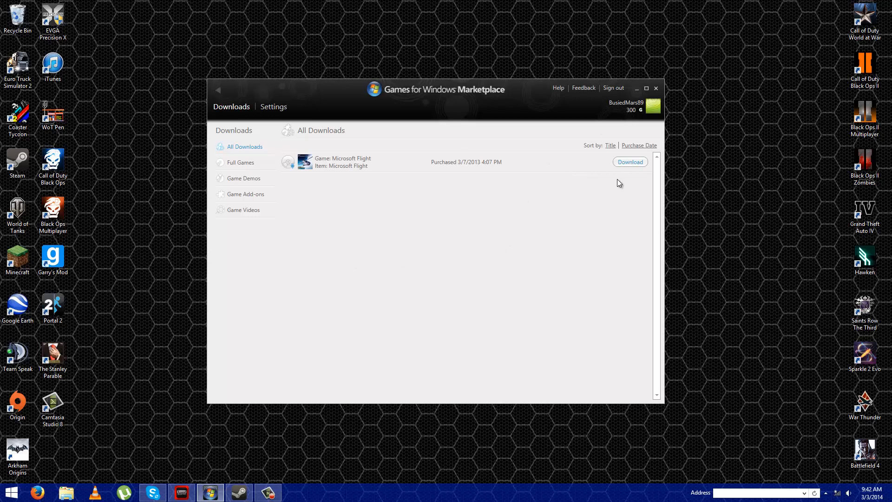
mouse_move(473, 173)
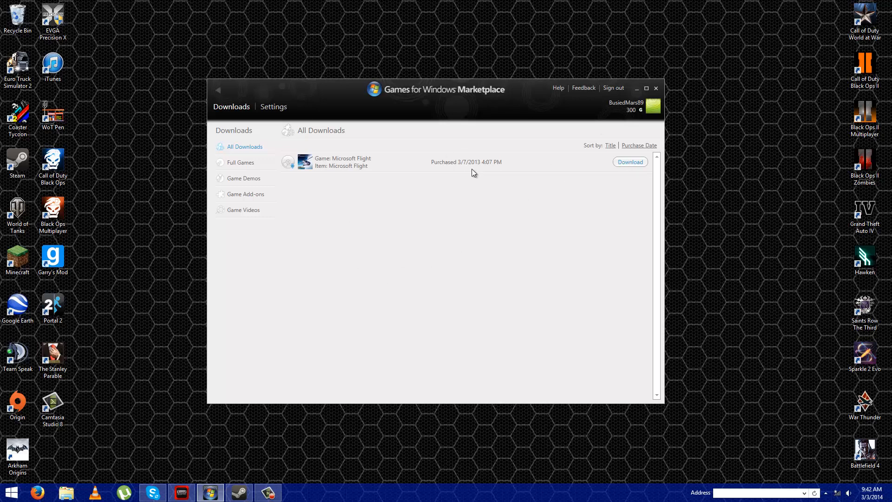
mouse_move(639, 92)
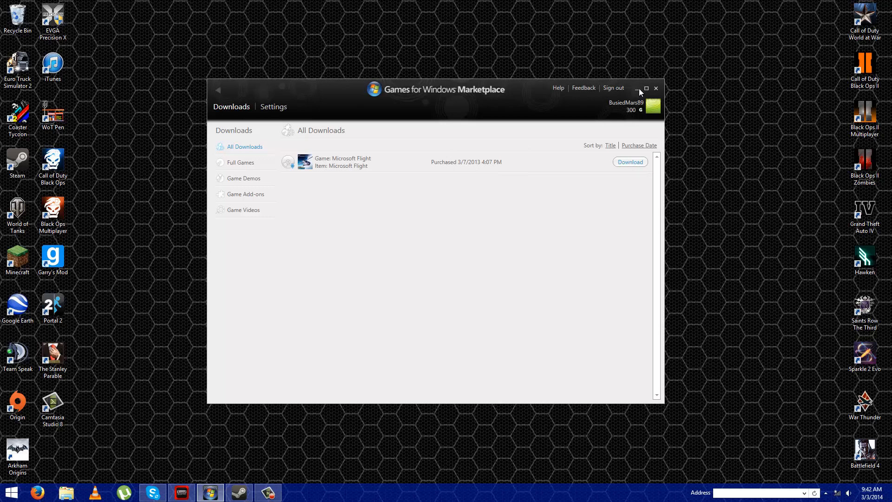
click(639, 92)
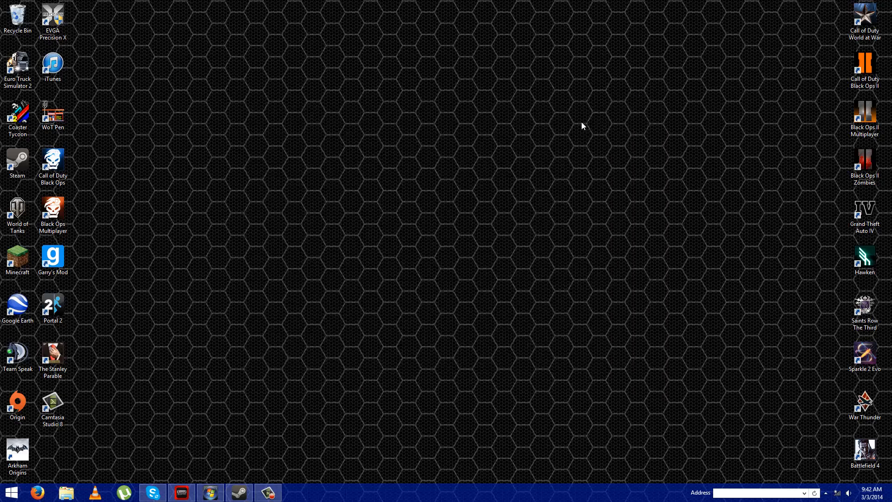
mouse_move(309, 262)
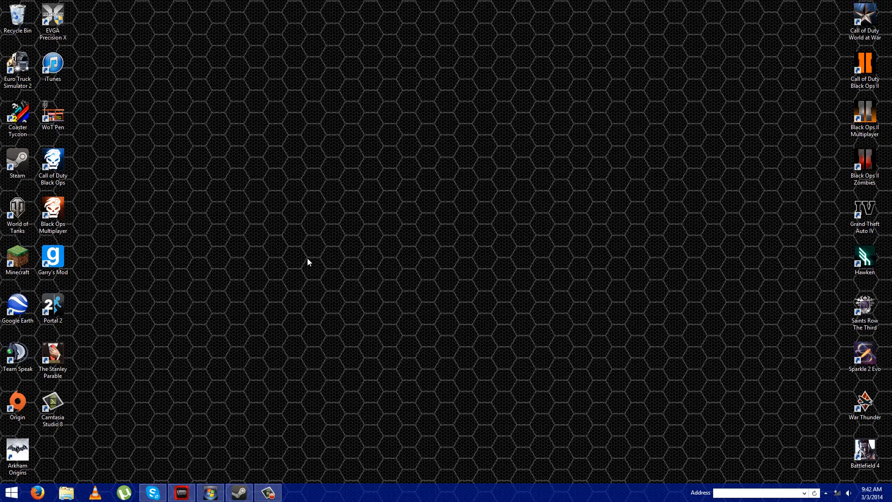
mouse_move(308, 262)
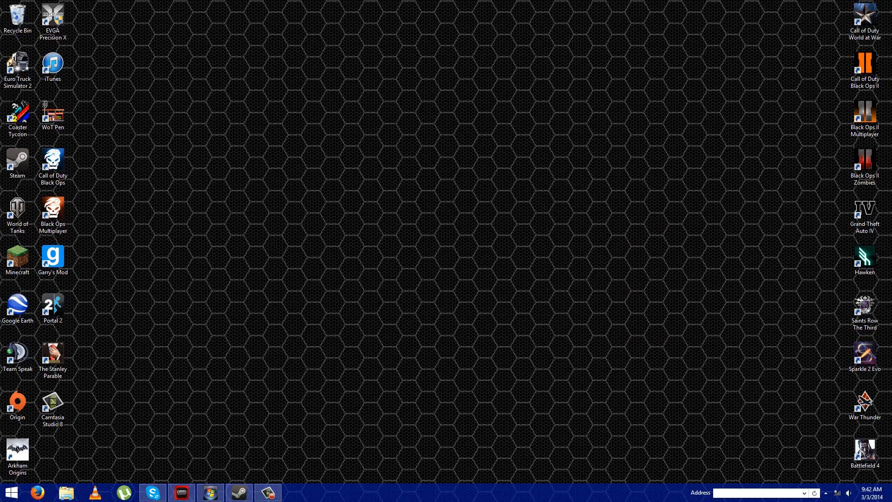
mouse_move(865, 211)
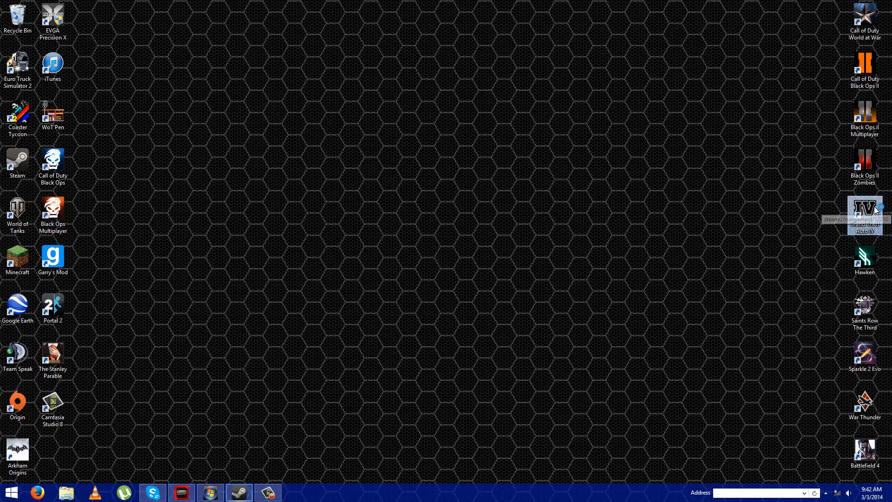
Launch Grand Theft Auto IV from its desktop shortcut
double_click(863, 214)
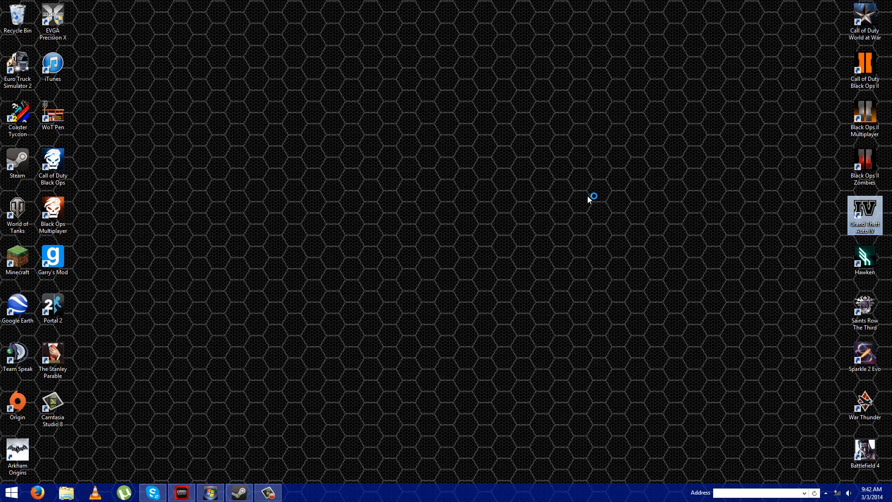
Relaunch the game and close the unavailable Social Club sign-in window
double_click(865, 215)
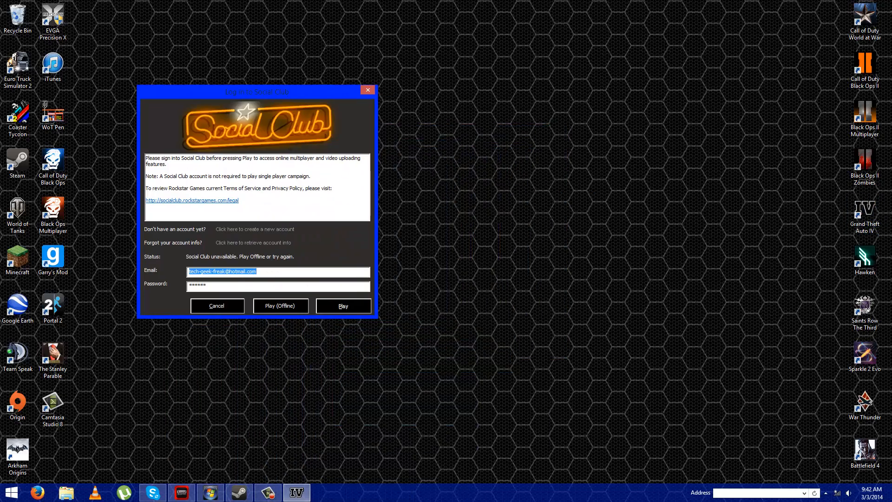
mouse_move(324, 498)
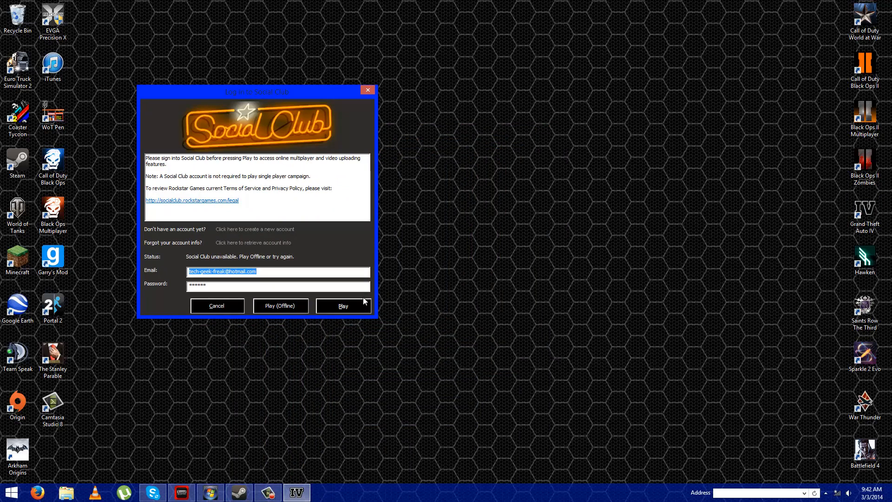
mouse_move(367, 90)
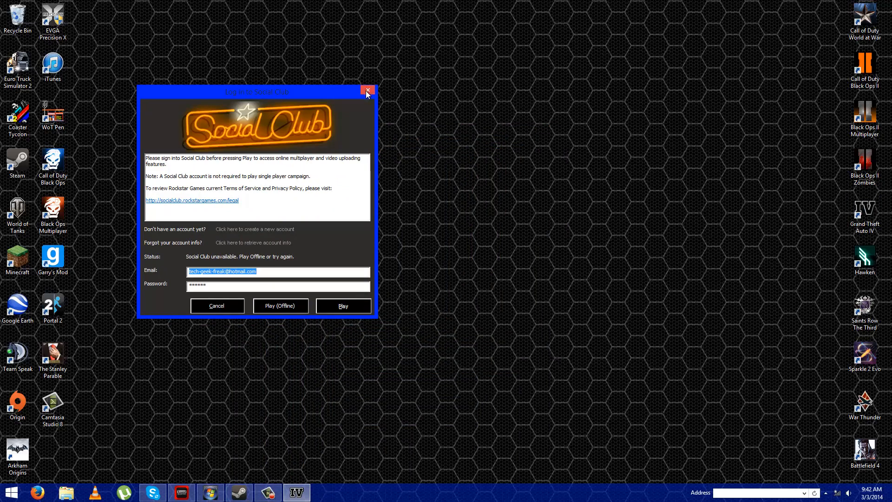
click(367, 91)
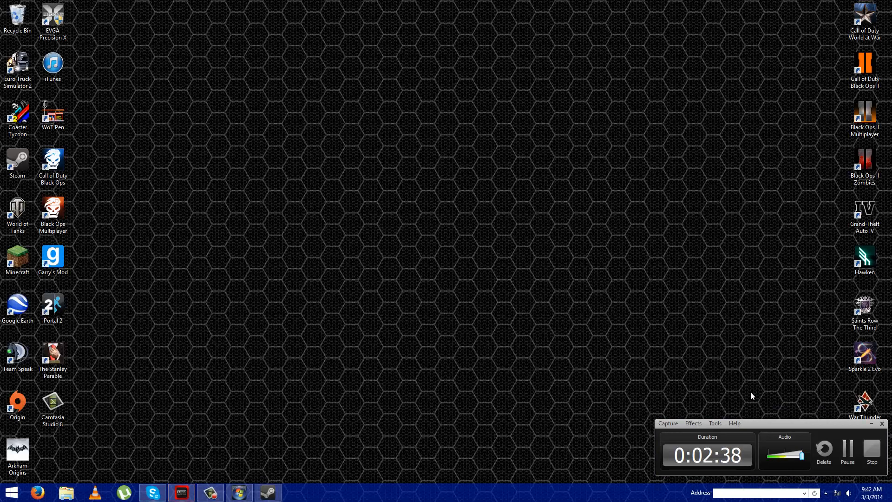
mouse_move(755, 417)
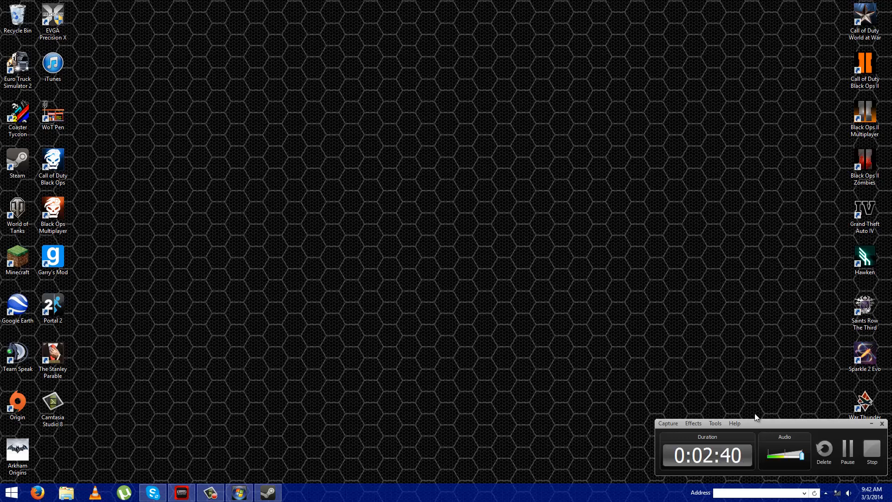